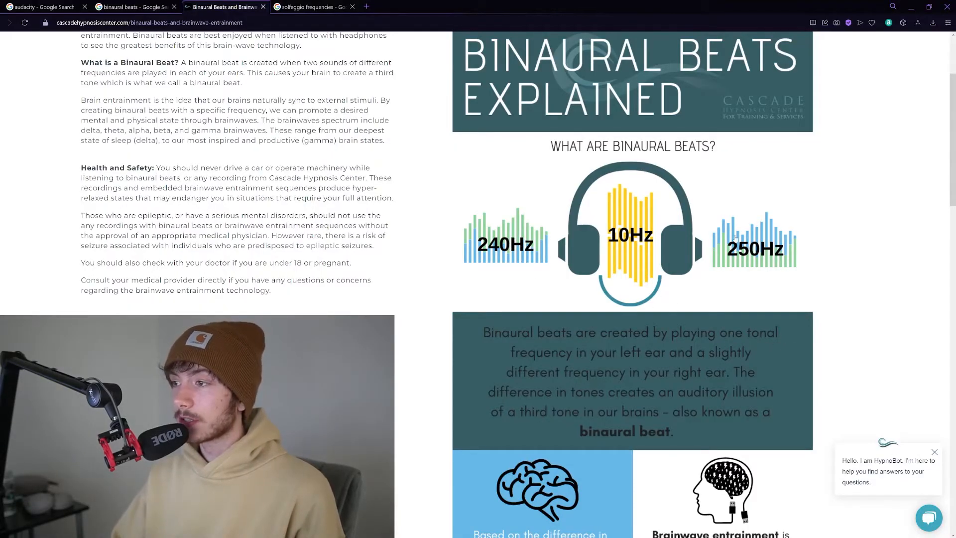
# Step: Show the binaural beats image results and enlarge the Healthline brainwave states chart
pyautogui.click(131, 7)
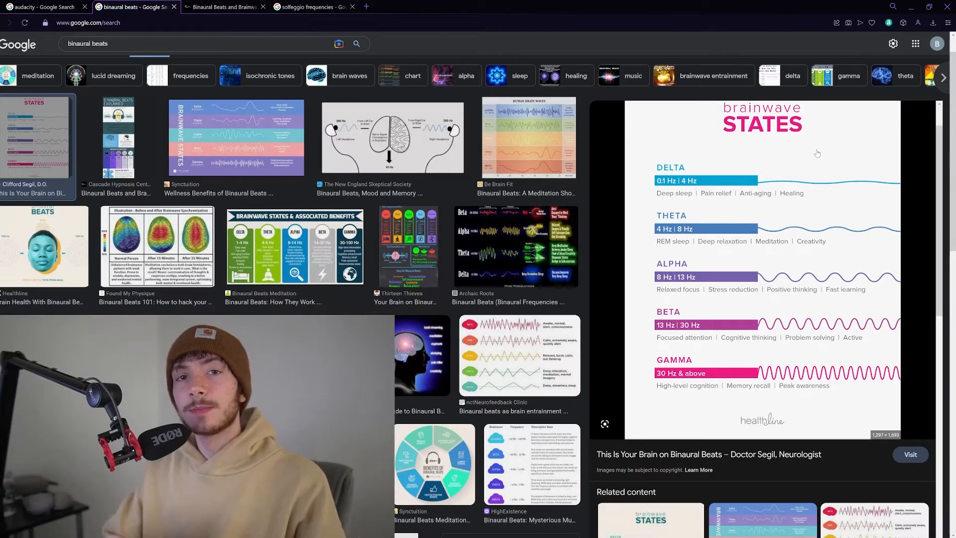
pyautogui.click(223, 7)
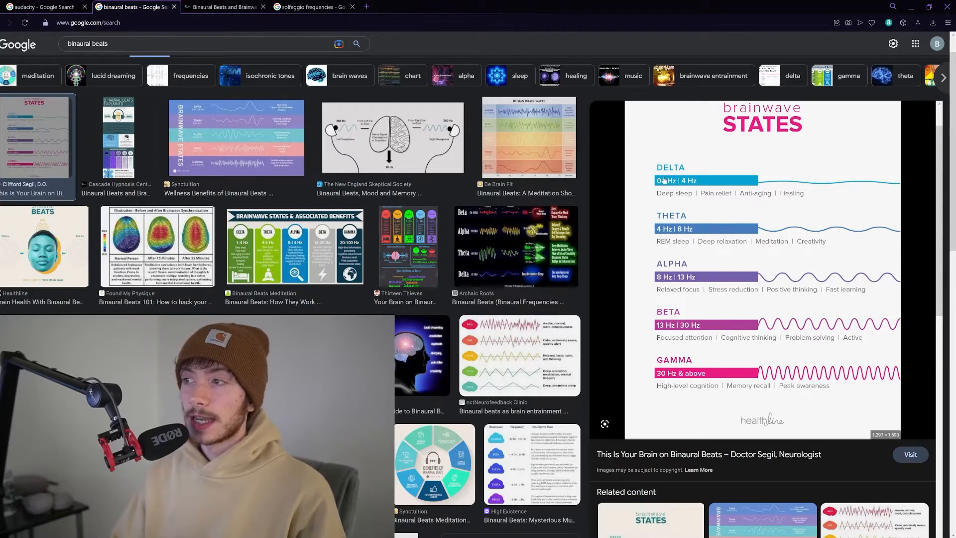
pyautogui.moveTo(678, 238)
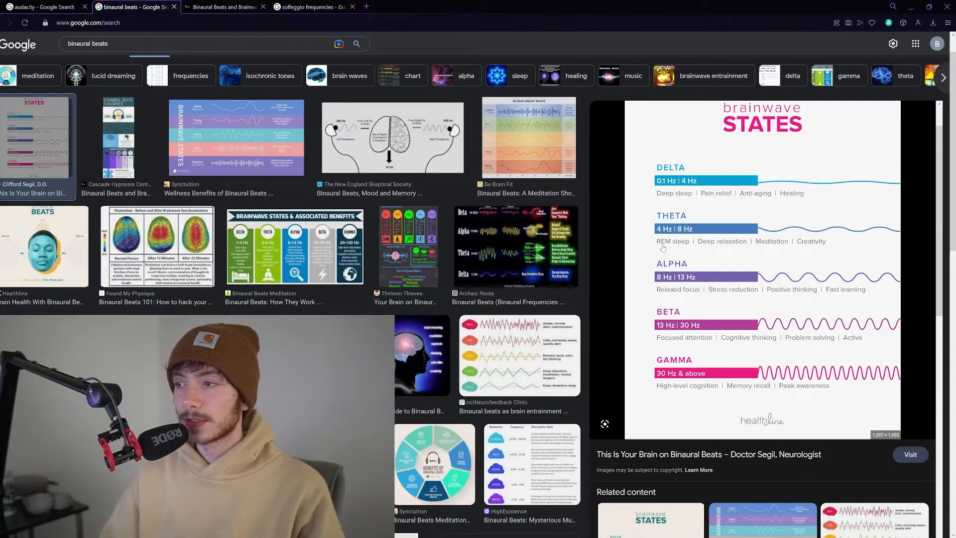
pyautogui.moveTo(723, 248)
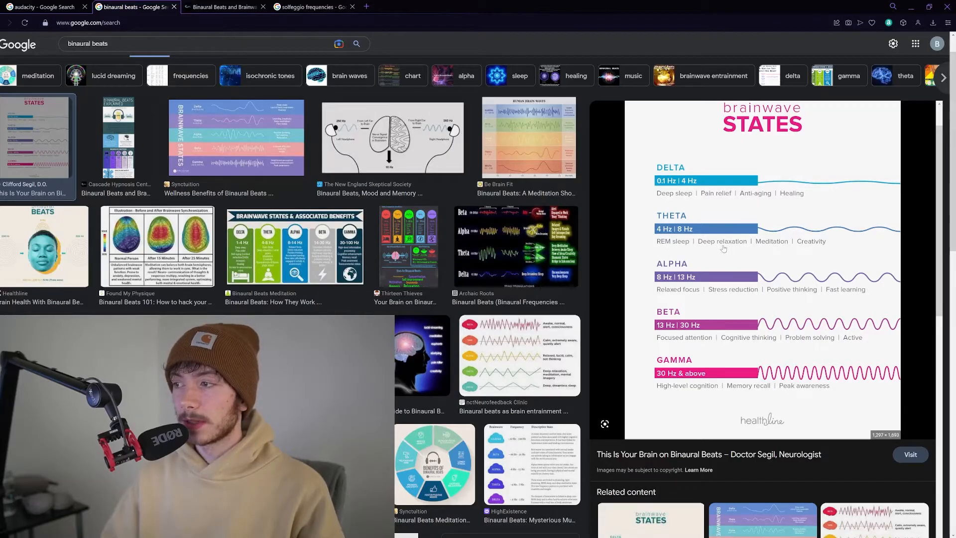
pyautogui.moveTo(815, 247)
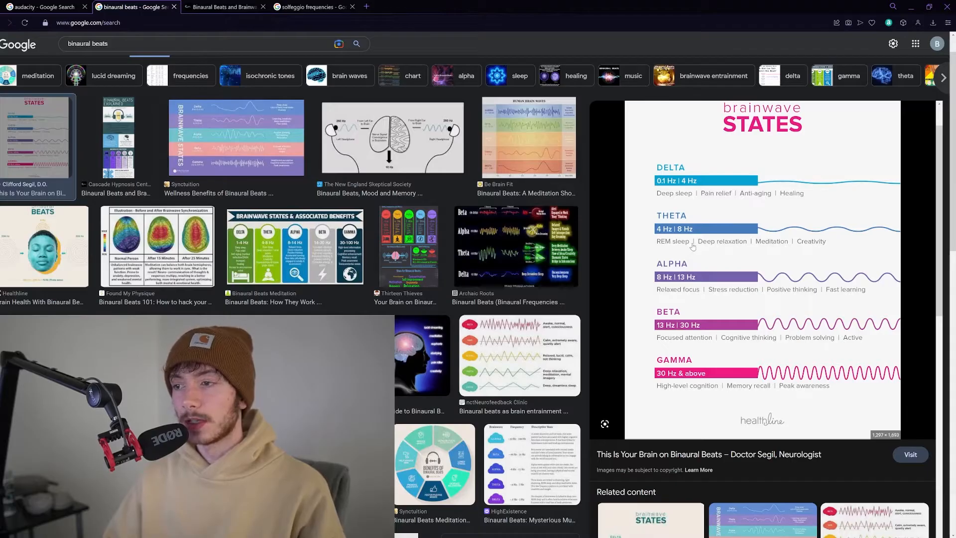
pyautogui.moveTo(687, 317)
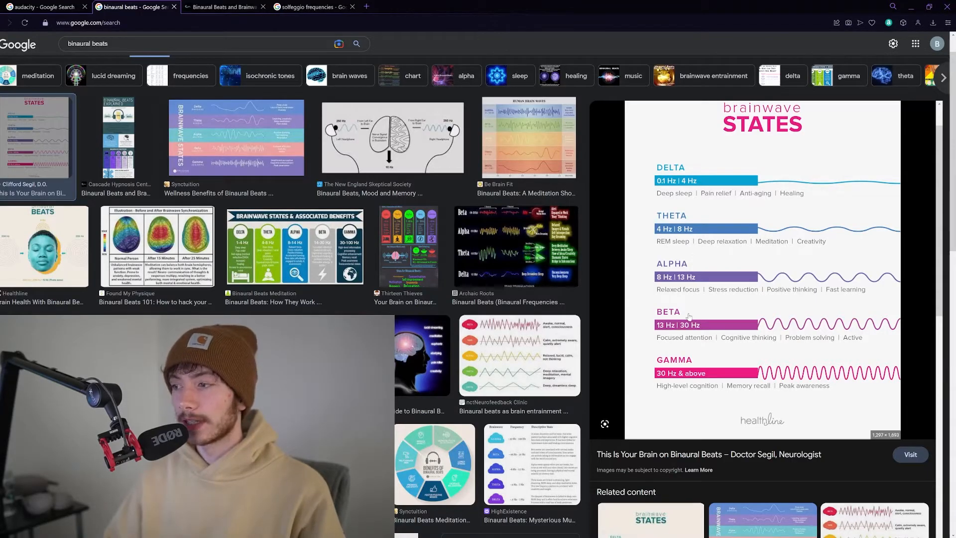
pyautogui.moveTo(673, 345)
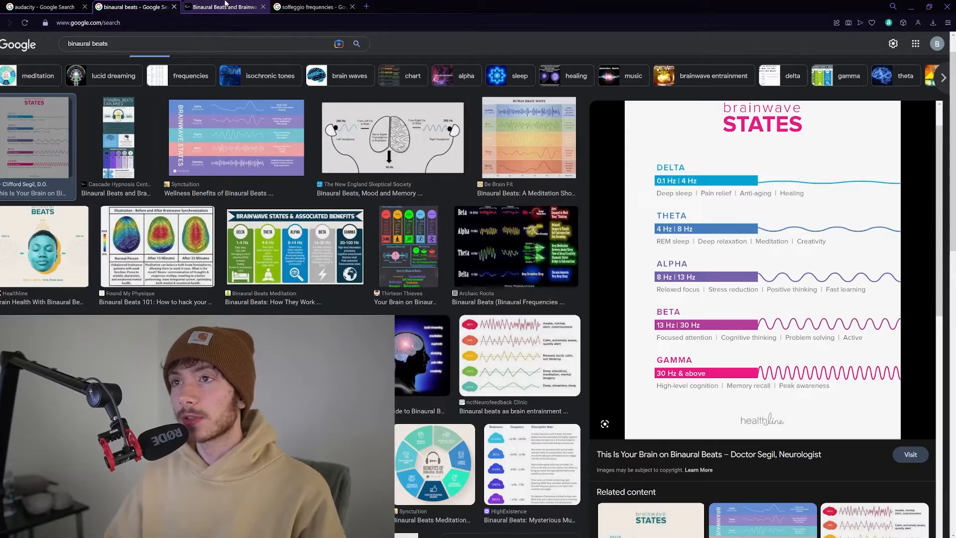
# Step: Show the solfeggio frequencies results with the Seven Chakras chart enlarged
pyautogui.click(314, 6)
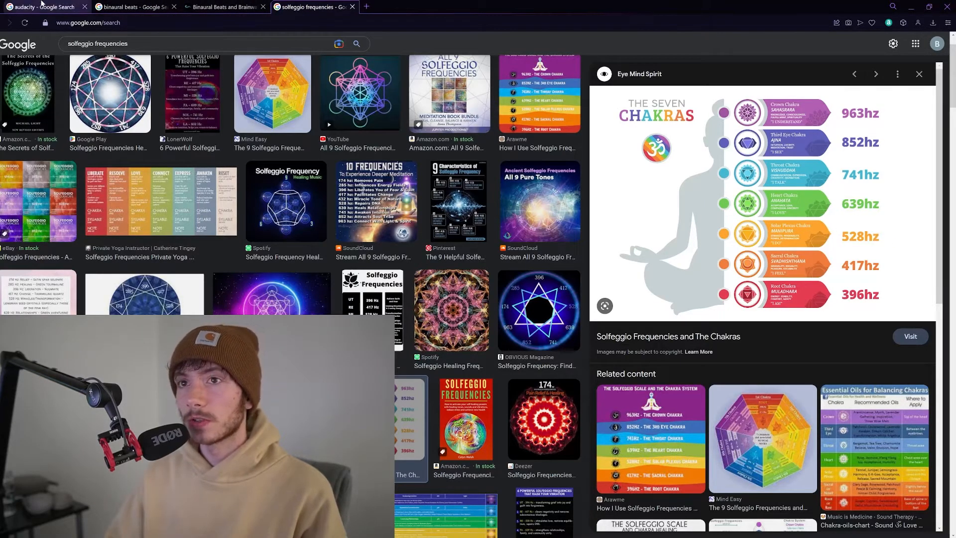
# Step: Open audacityteam.org from the audacity search results and get the Windows download
pyautogui.click(42, 6)
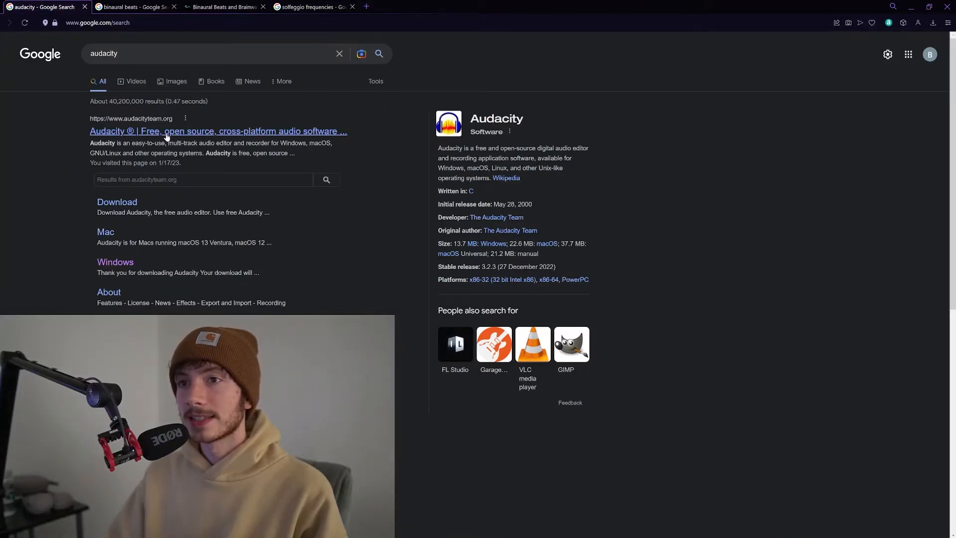
pyautogui.click(217, 131)
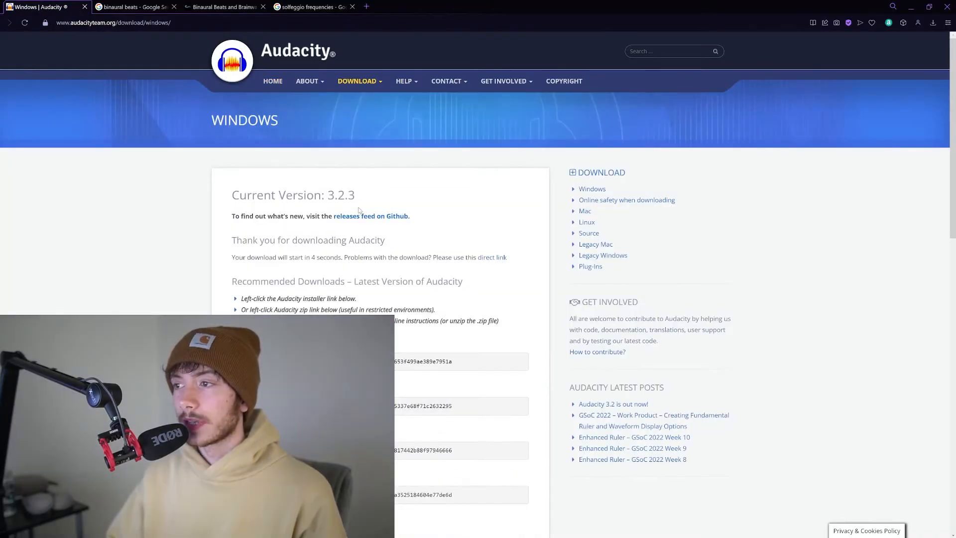
pyautogui.scroll(-3)
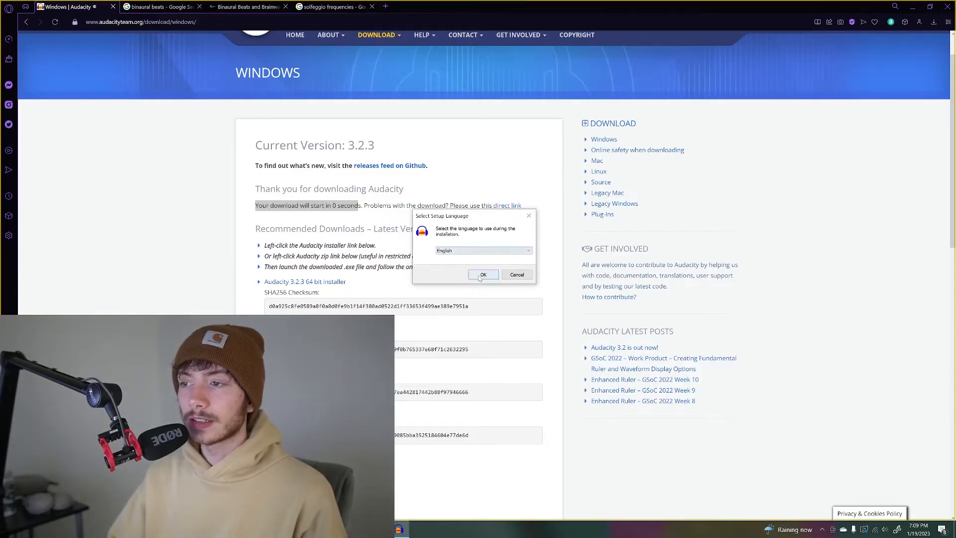
# Step: Install Audacity 3.2.3 in English to the default folder with a desktop shortcut
pyautogui.click(483, 274)
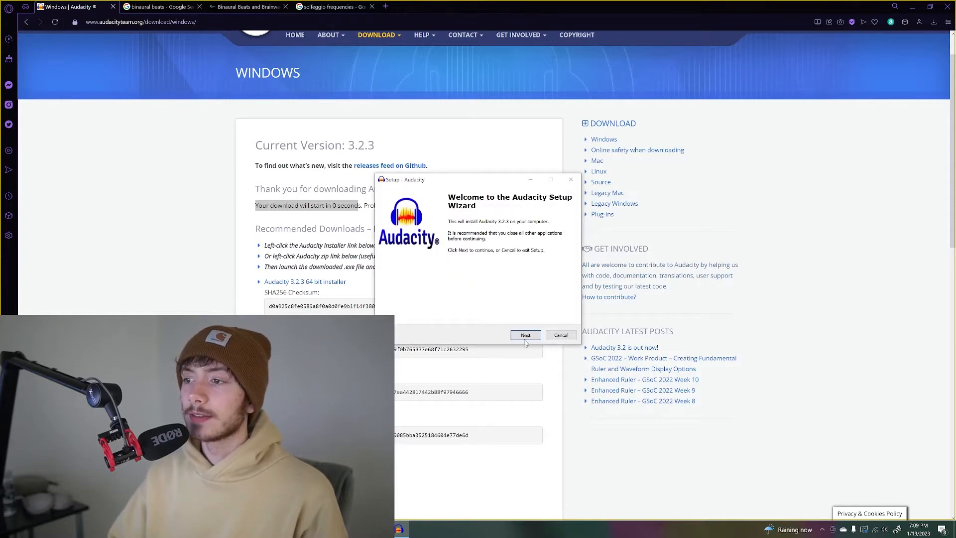
pyautogui.click(525, 335)
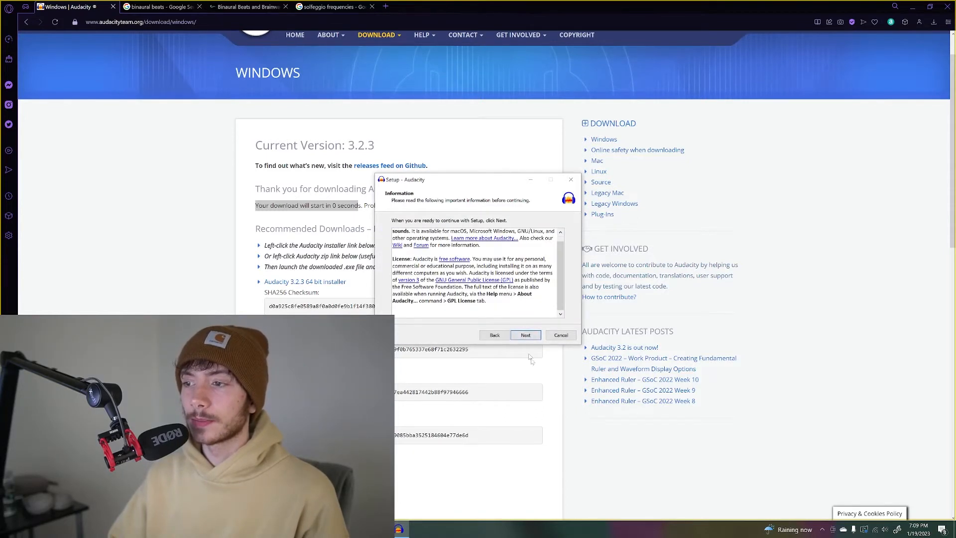
pyautogui.click(524, 335)
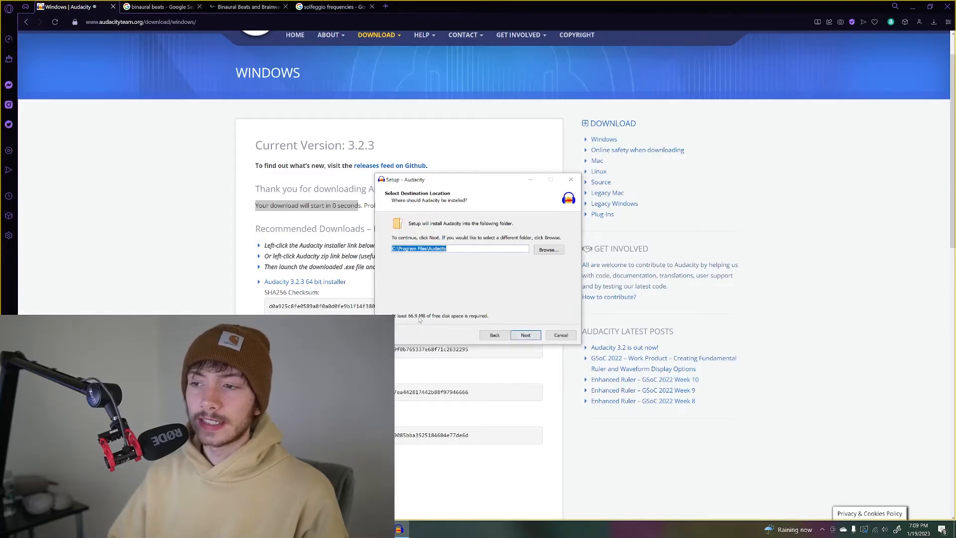
pyautogui.click(524, 334)
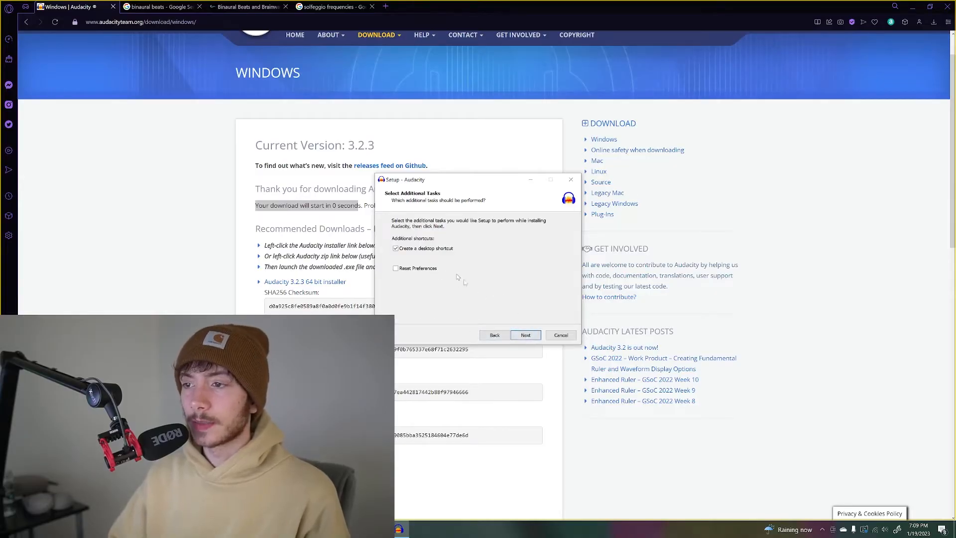
pyautogui.click(524, 334)
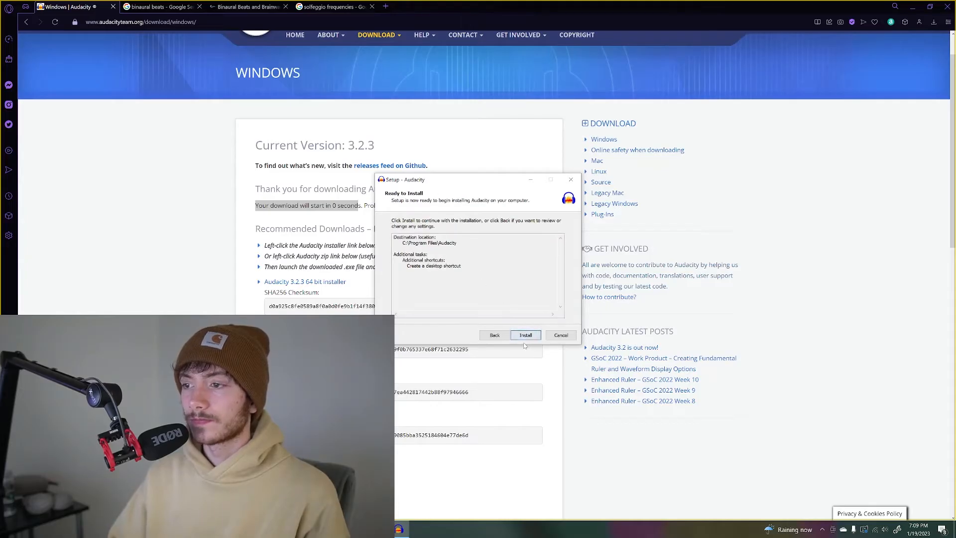
pyautogui.click(525, 334)
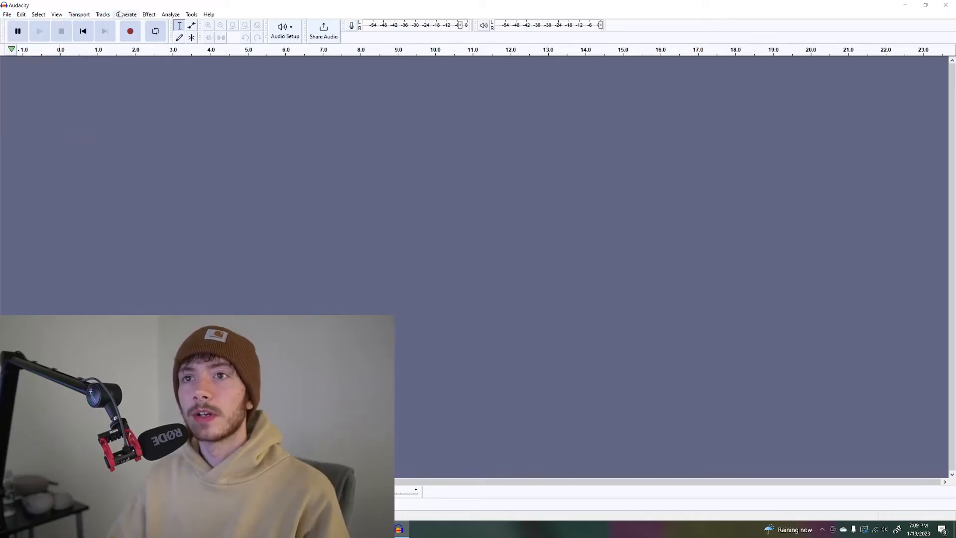
# Step: Generate a sine tone into the first track
pyautogui.click(126, 14)
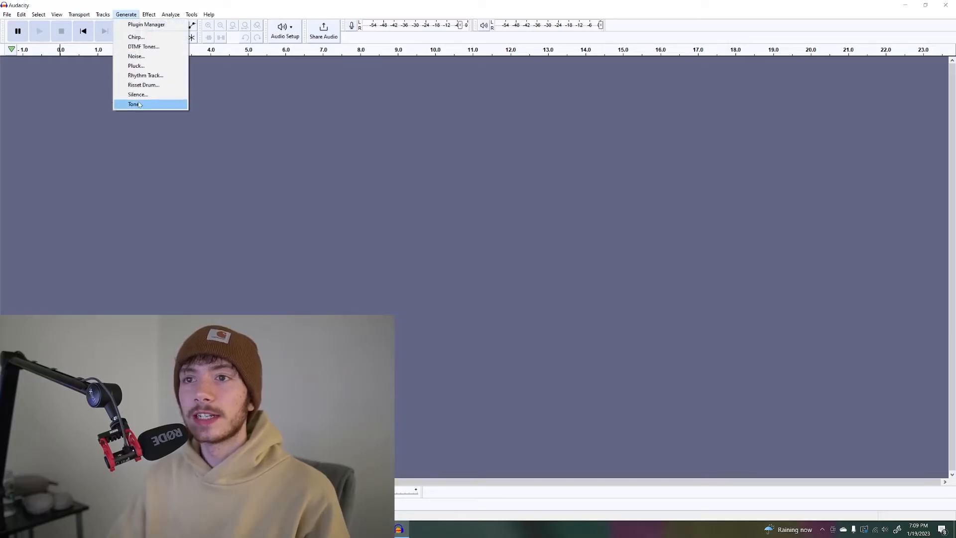
pyautogui.click(133, 103)
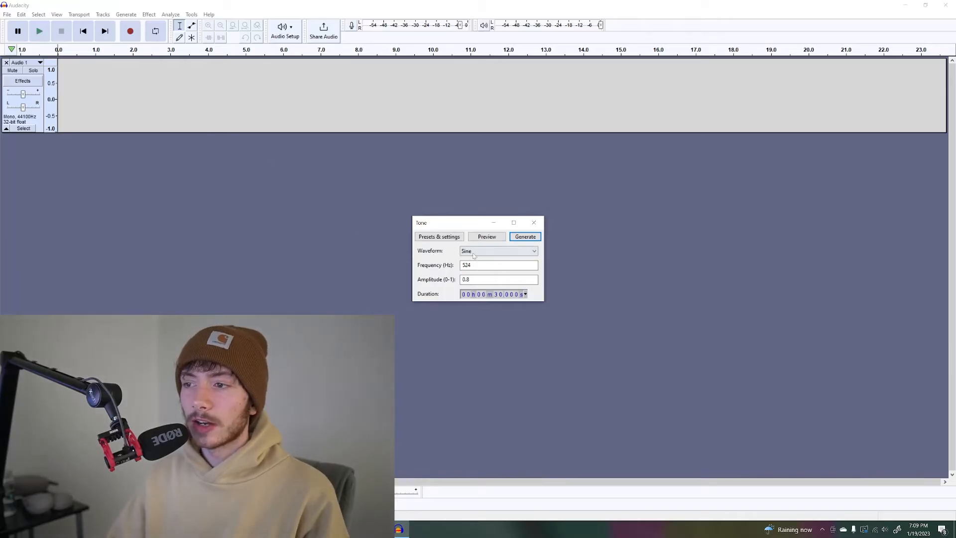
pyautogui.click(498, 251)
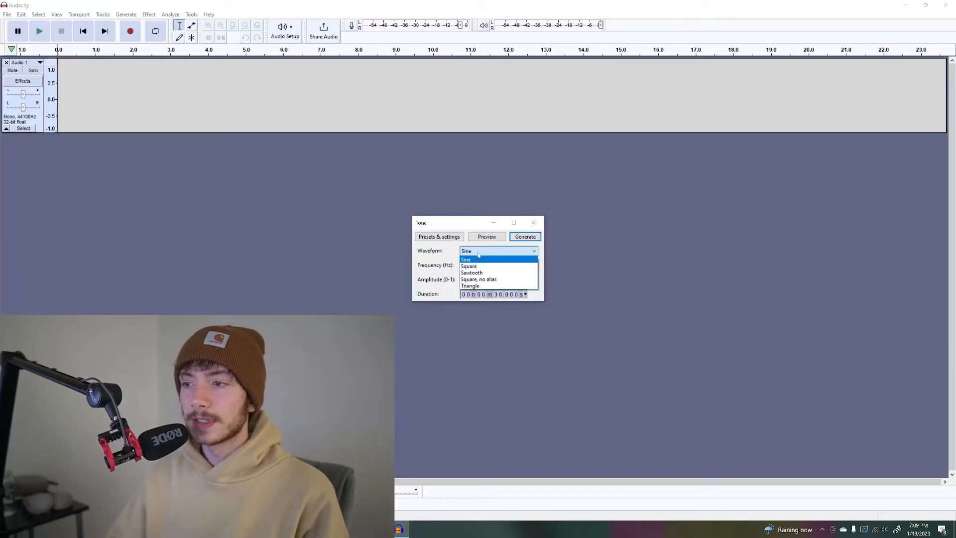
pyautogui.click(466, 259)
pyautogui.write('522')
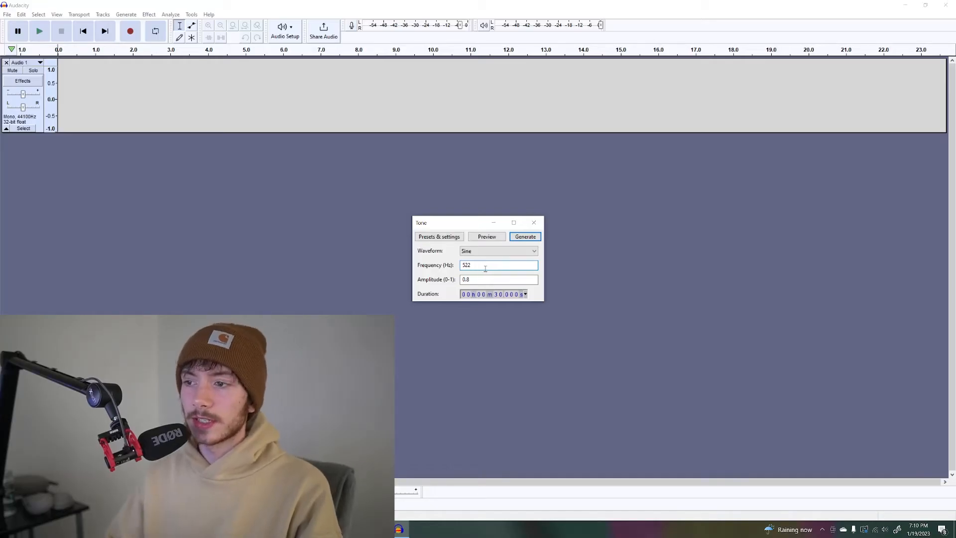
pyautogui.click(523, 237)
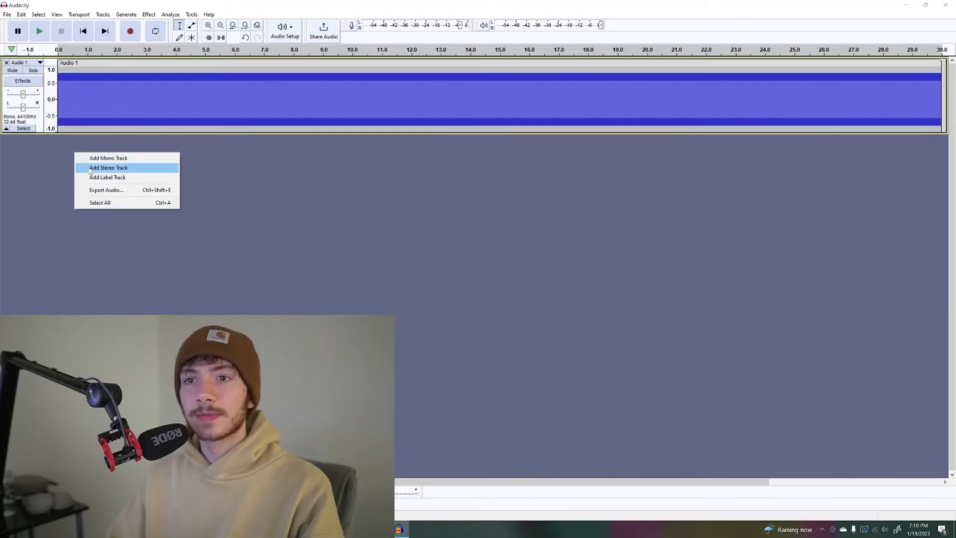
pyautogui.moveTo(108, 158)
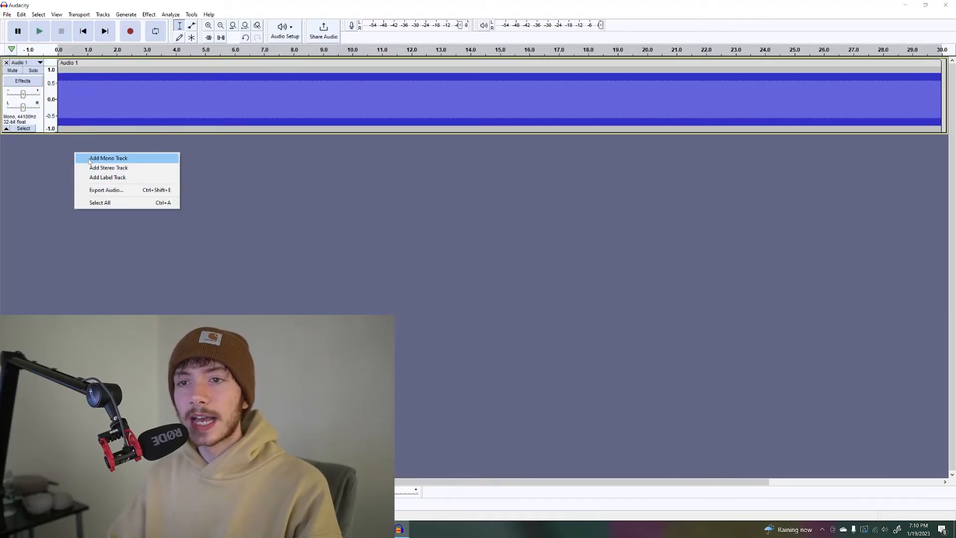
# Step: Generate a 534 Hz sine tone into the selected Audio 2 track
pyautogui.click(108, 157)
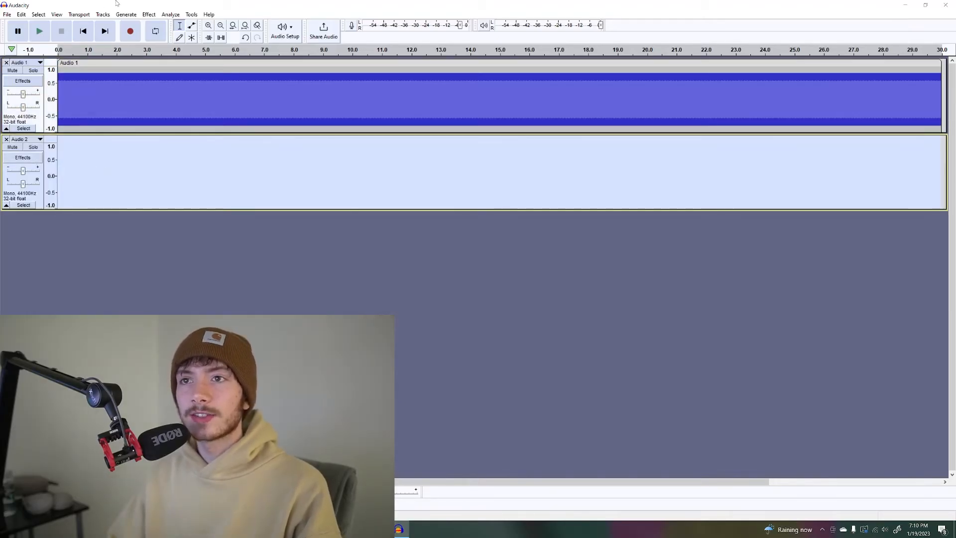
pyautogui.click(126, 14)
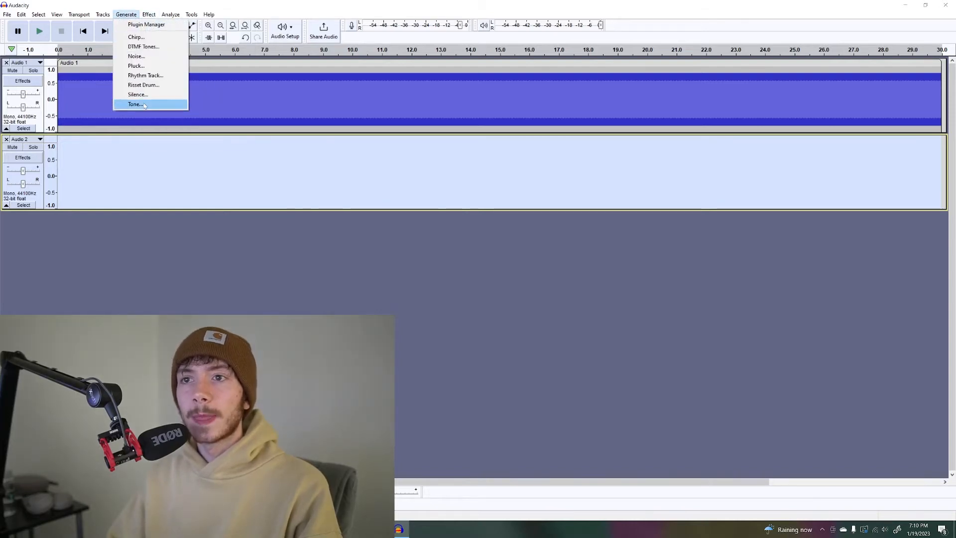
pyautogui.click(135, 103)
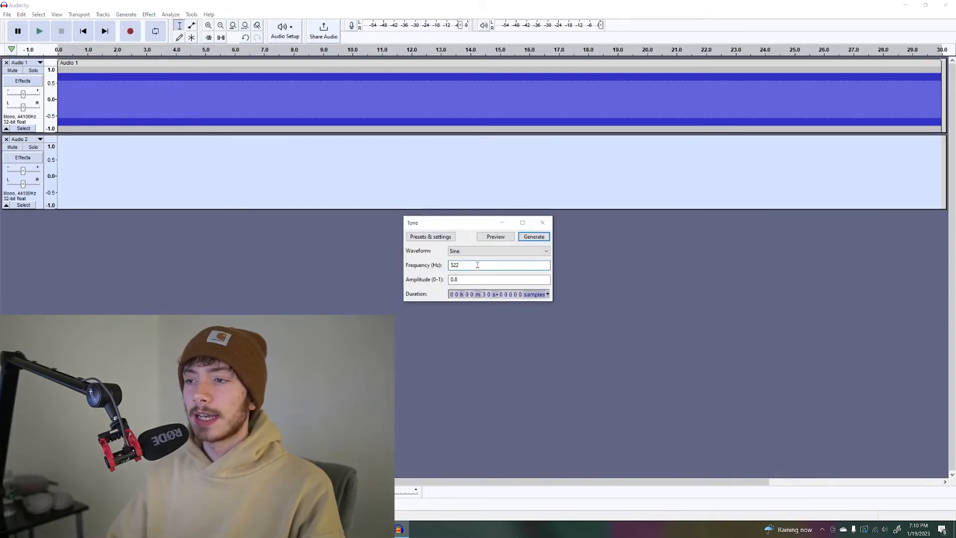
pyautogui.press('Backspace')
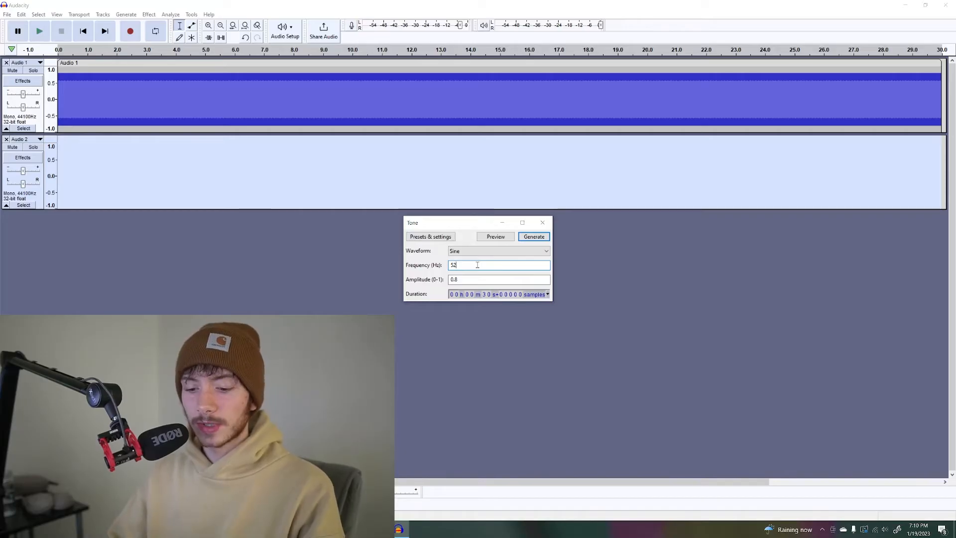
pyautogui.write('534')
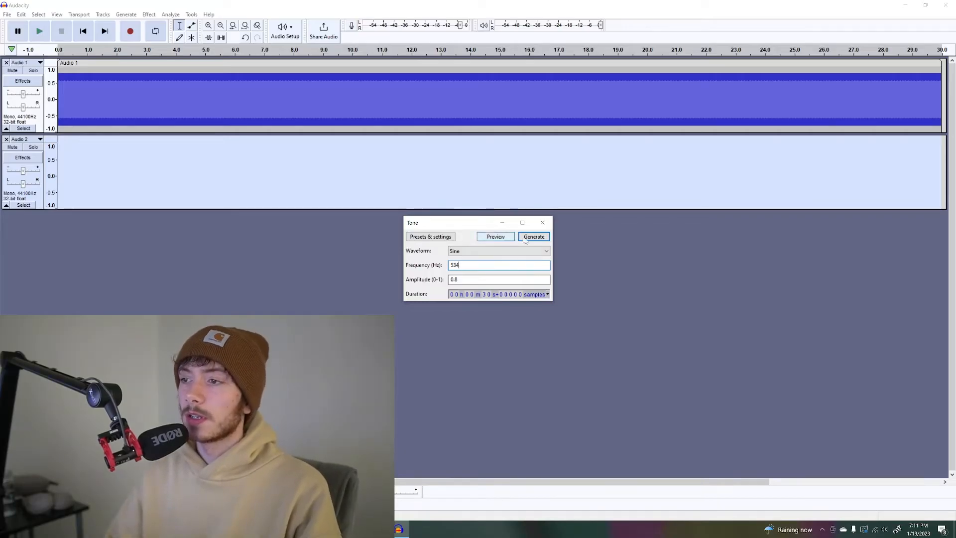
pyautogui.click(533, 237)
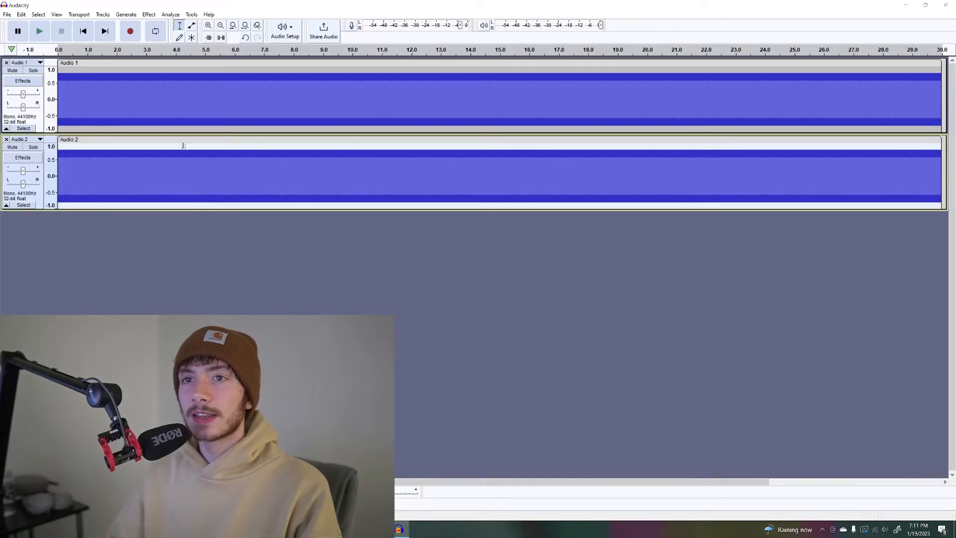
pyautogui.moveTo(39, 31)
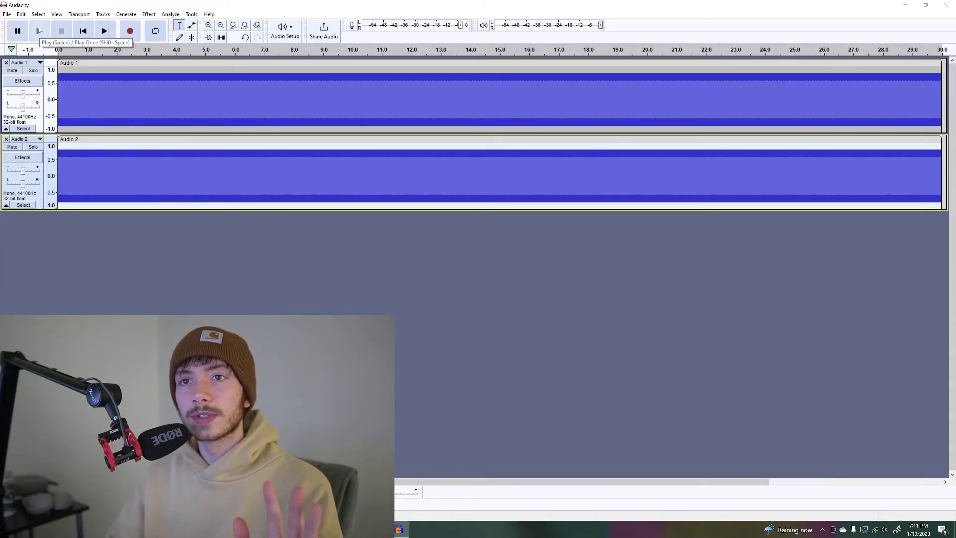
# Step: Play the tones, pan Audio 1 hard left and Audio 2 right, then pause
pyautogui.click(39, 31)
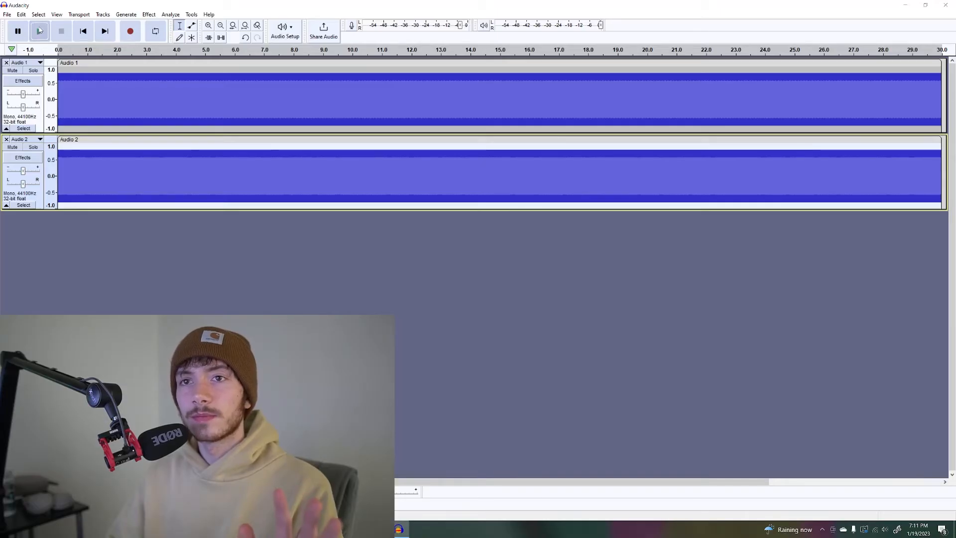
pyautogui.click(38, 31)
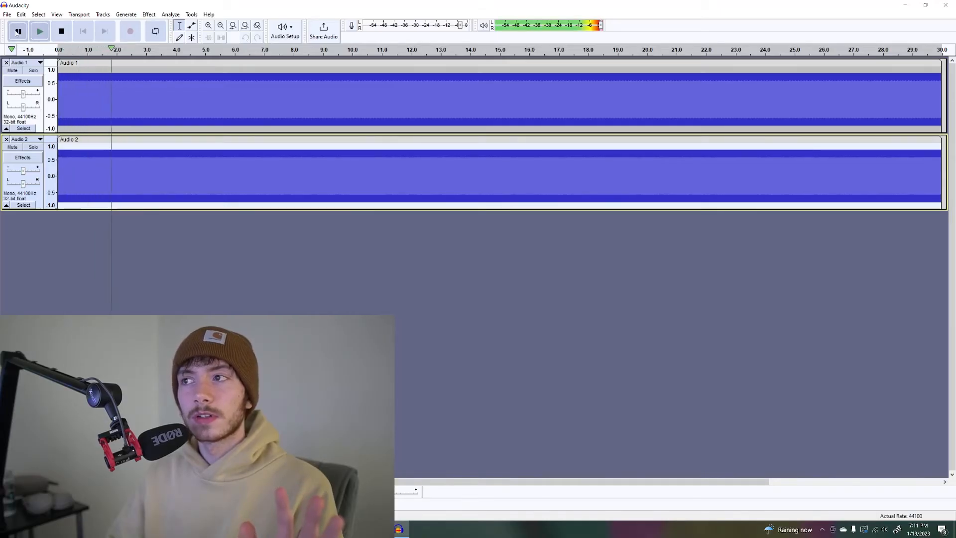
pyautogui.click(38, 31)
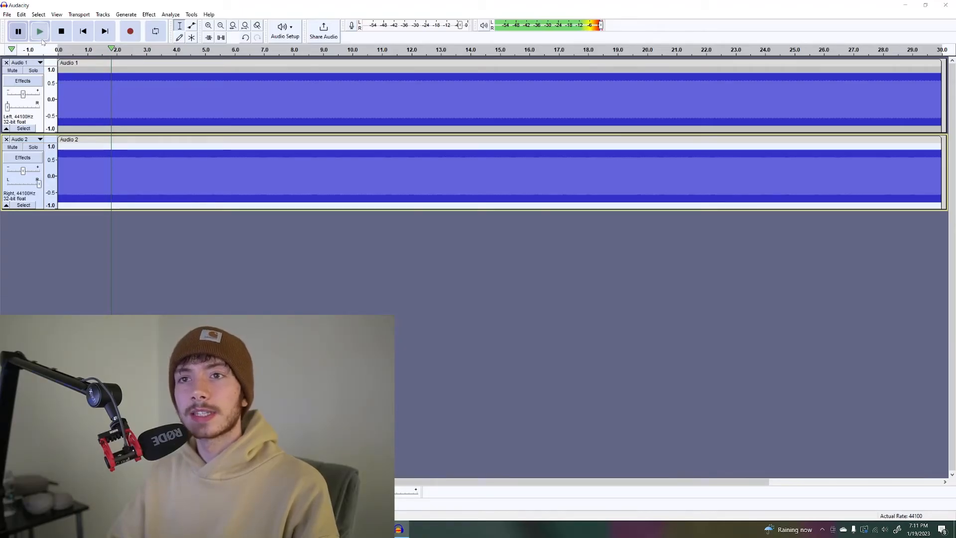
pyautogui.click(61, 30)
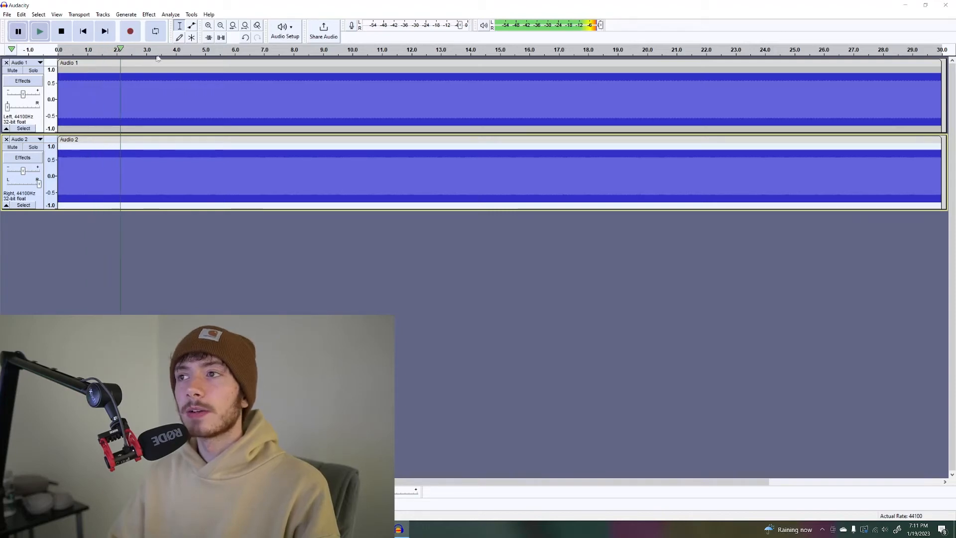
pyautogui.moveTo(374, 53)
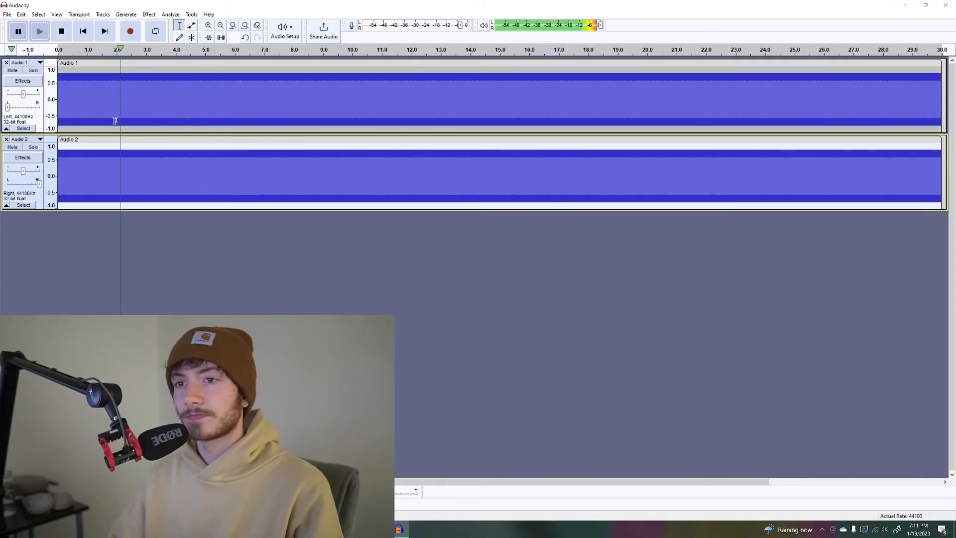
# Step: Export the project as a WAV file named '528hz 6hz'
pyautogui.click(6, 14)
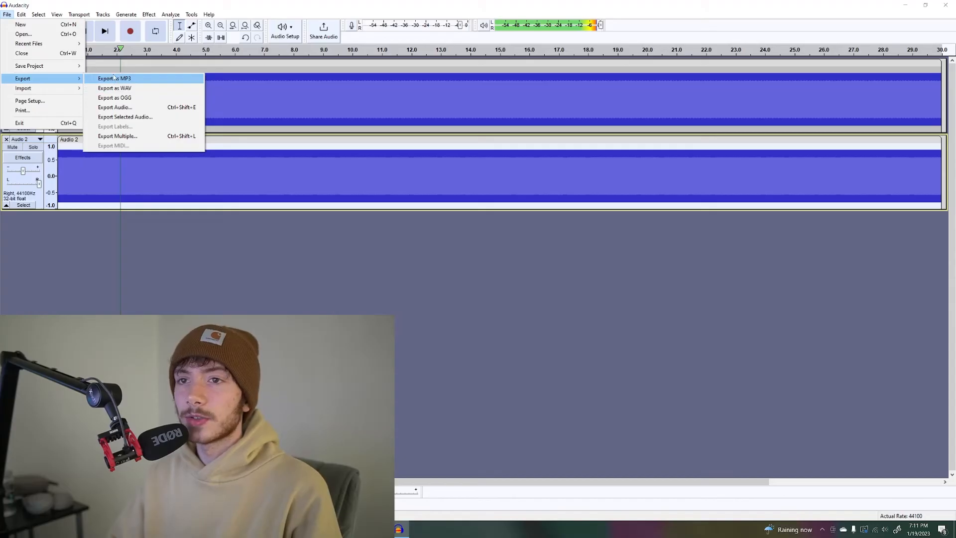
pyautogui.moveTo(114, 88)
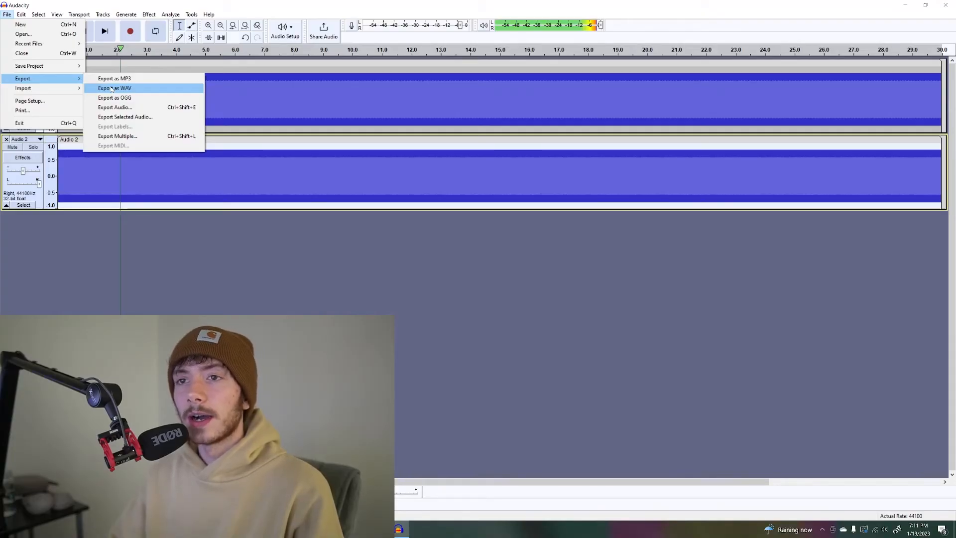
pyautogui.click(114, 87)
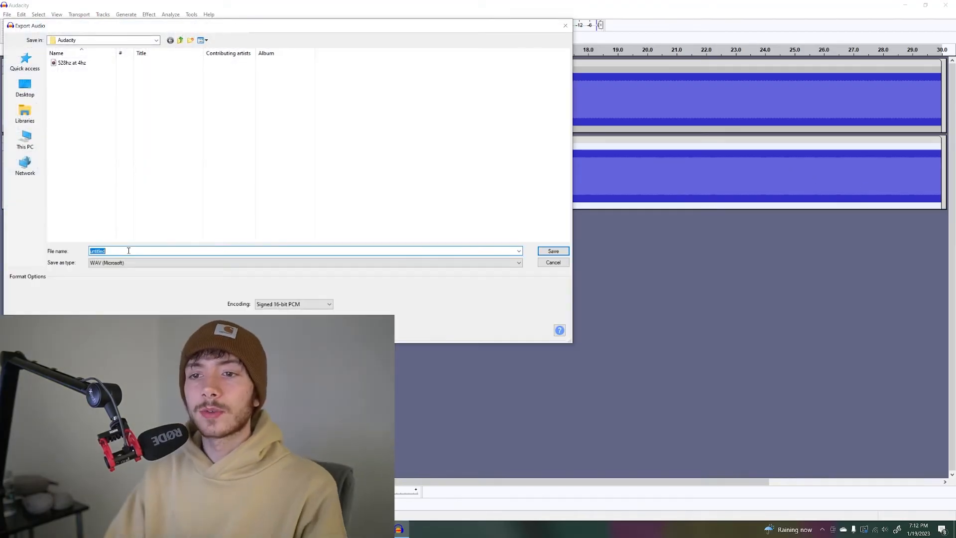
pyautogui.write('5')
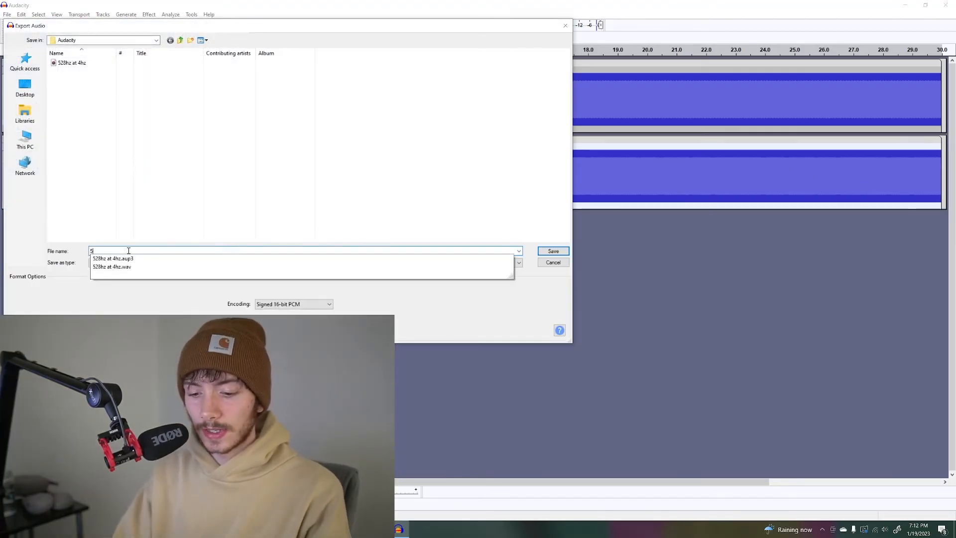
pyautogui.write('28hz 6hz')
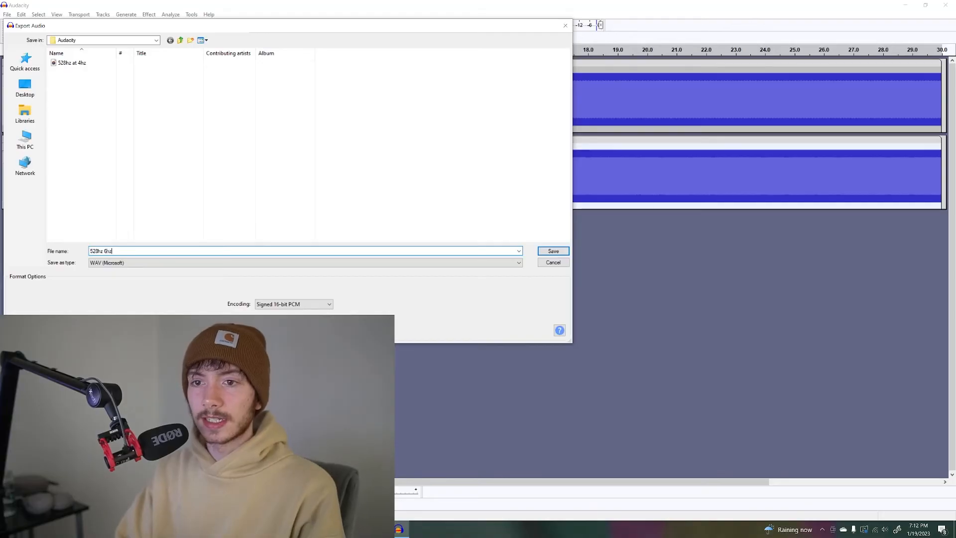
pyautogui.click(552, 250)
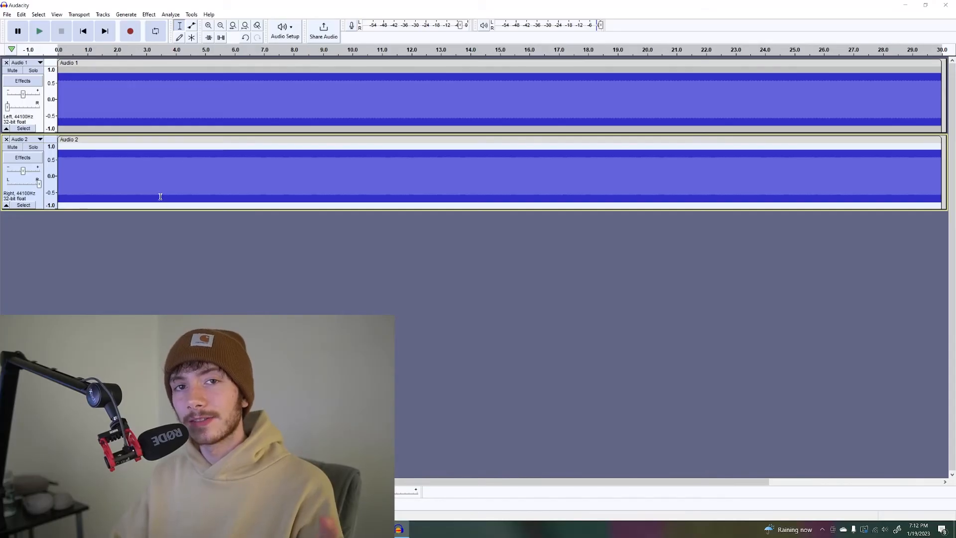
pyautogui.moveTo(168, 276)
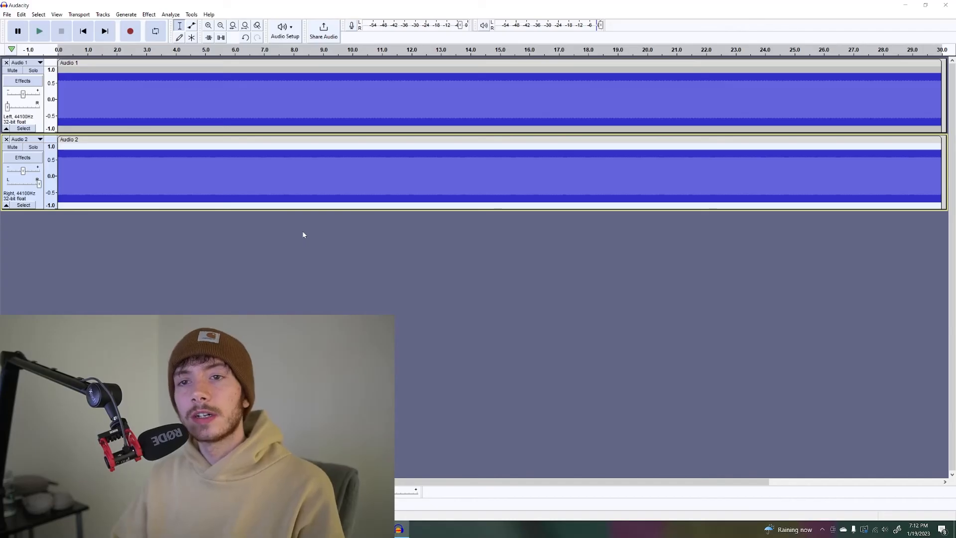
pyautogui.moveTo(307, 236)
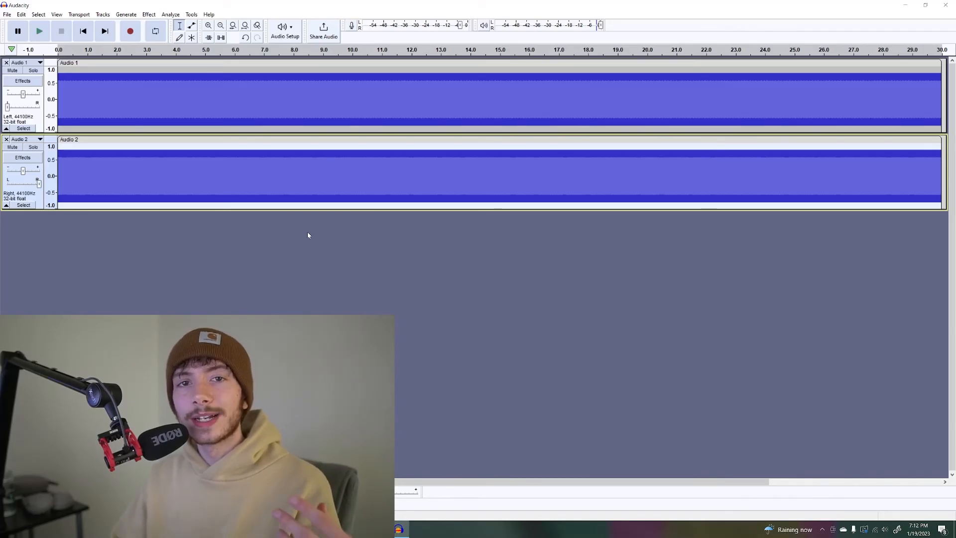
pyautogui.moveTo(310, 237)
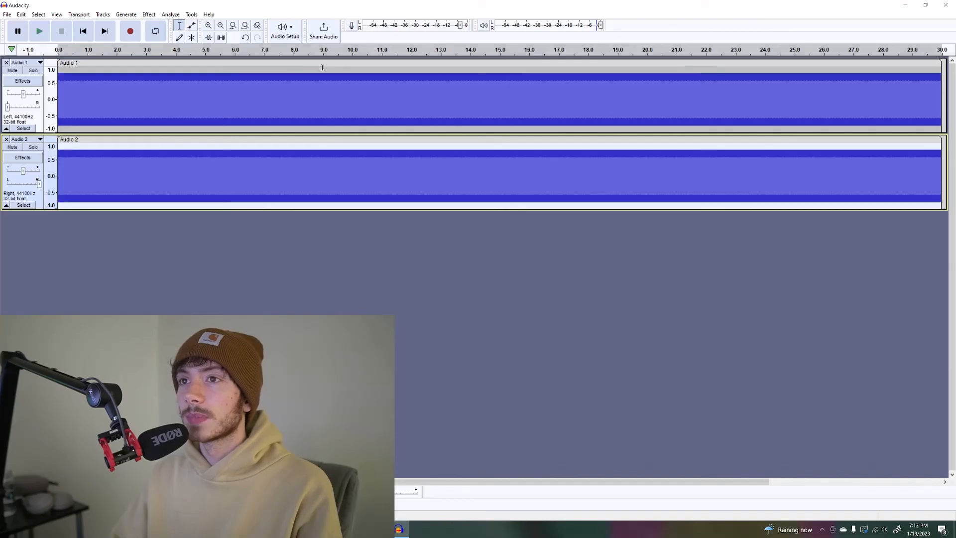
pyautogui.click(6, 14)
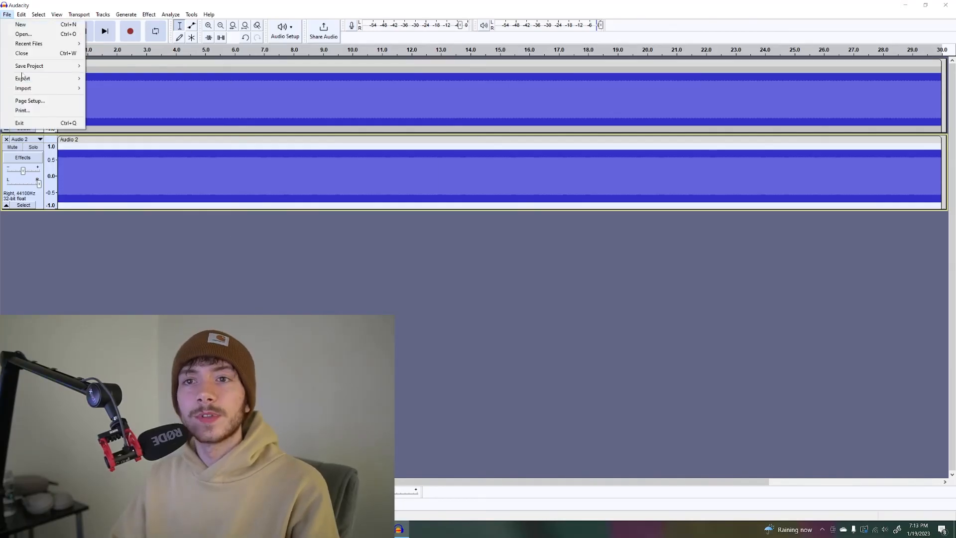
pyautogui.moveTo(19, 123)
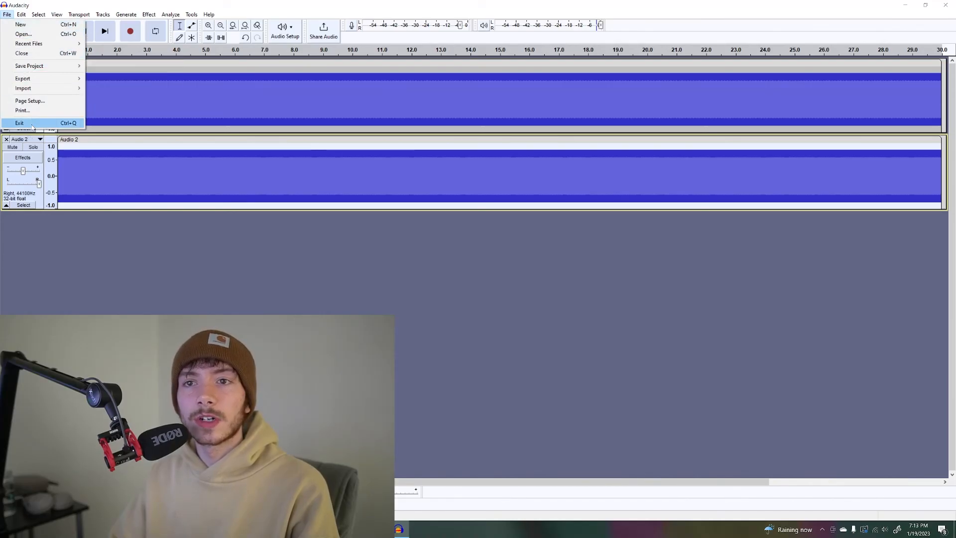
pyautogui.moveTo(150, 189)
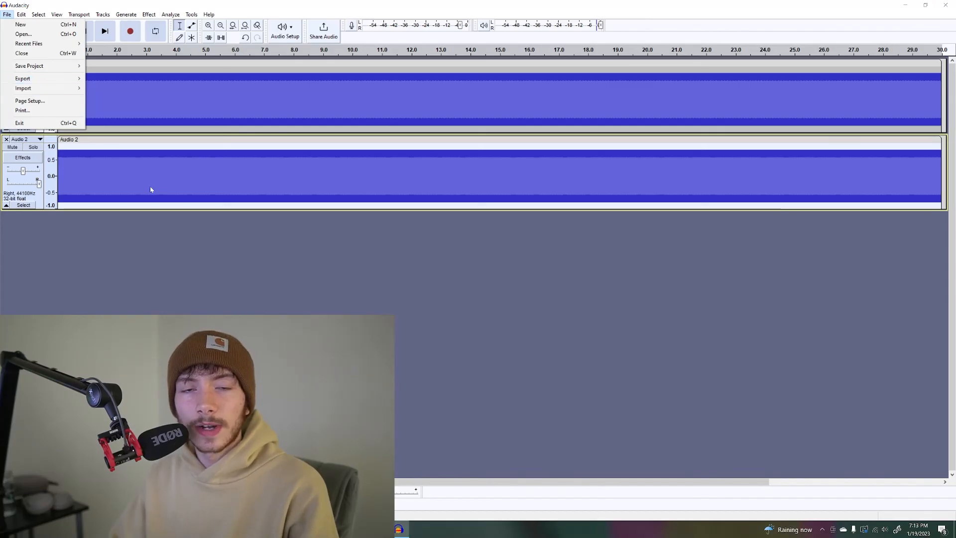